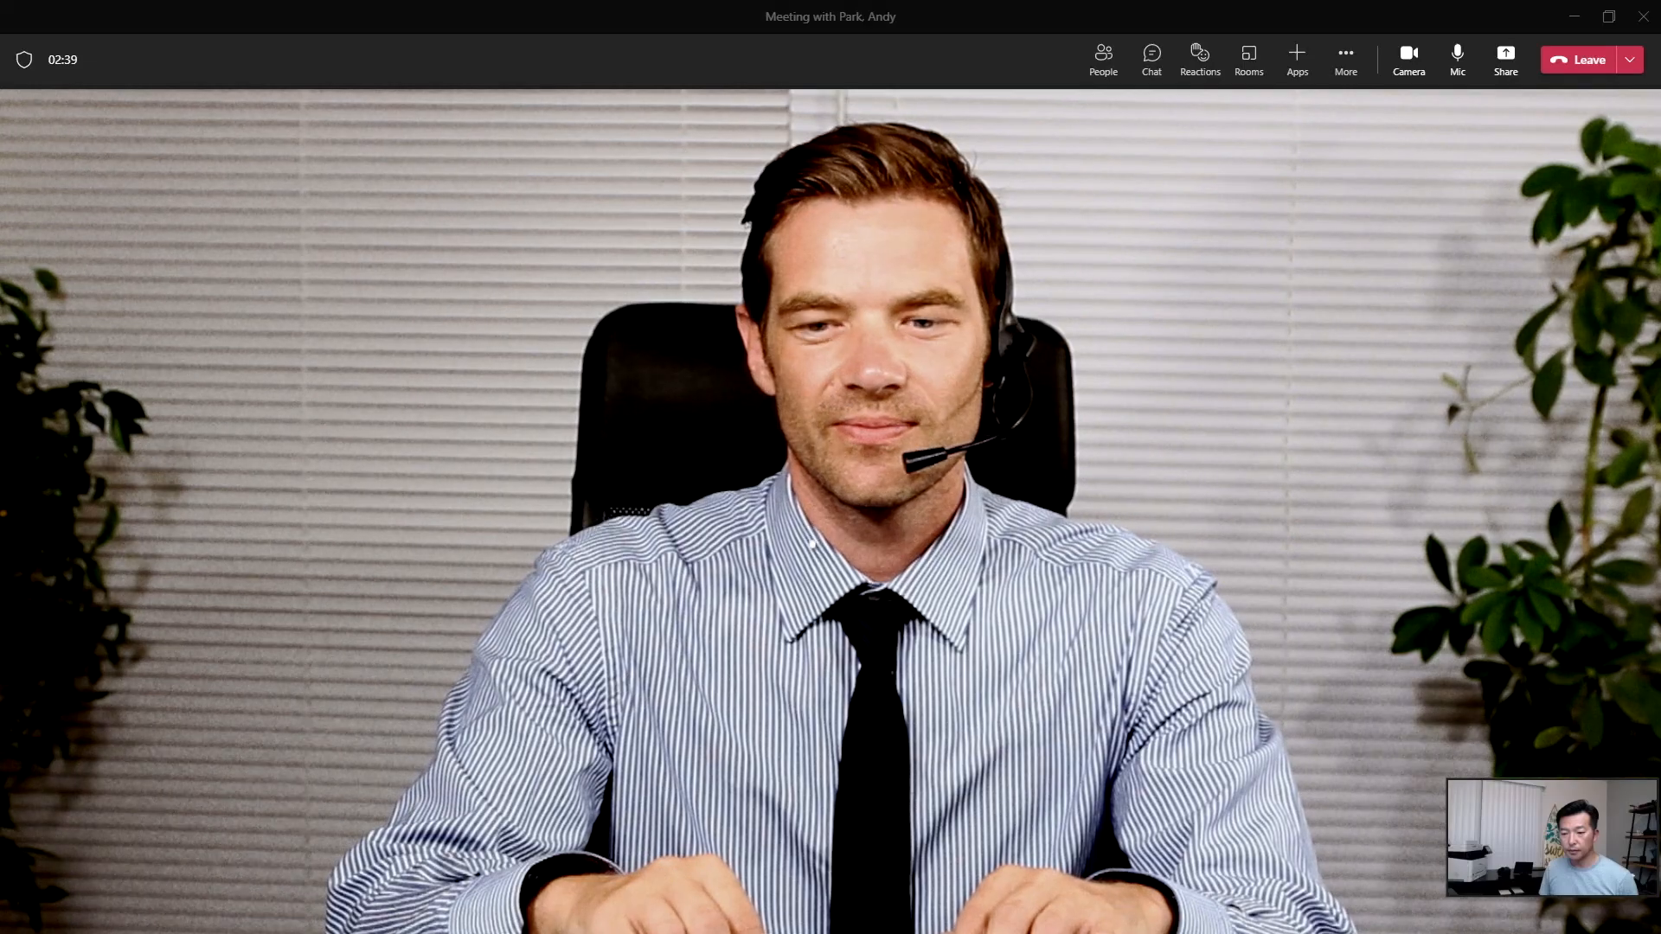
Step: Mute the microphone in Teams and post 'BRB' in the meeting chat
{"action": "left_click", "coordinate": [1457, 53]}
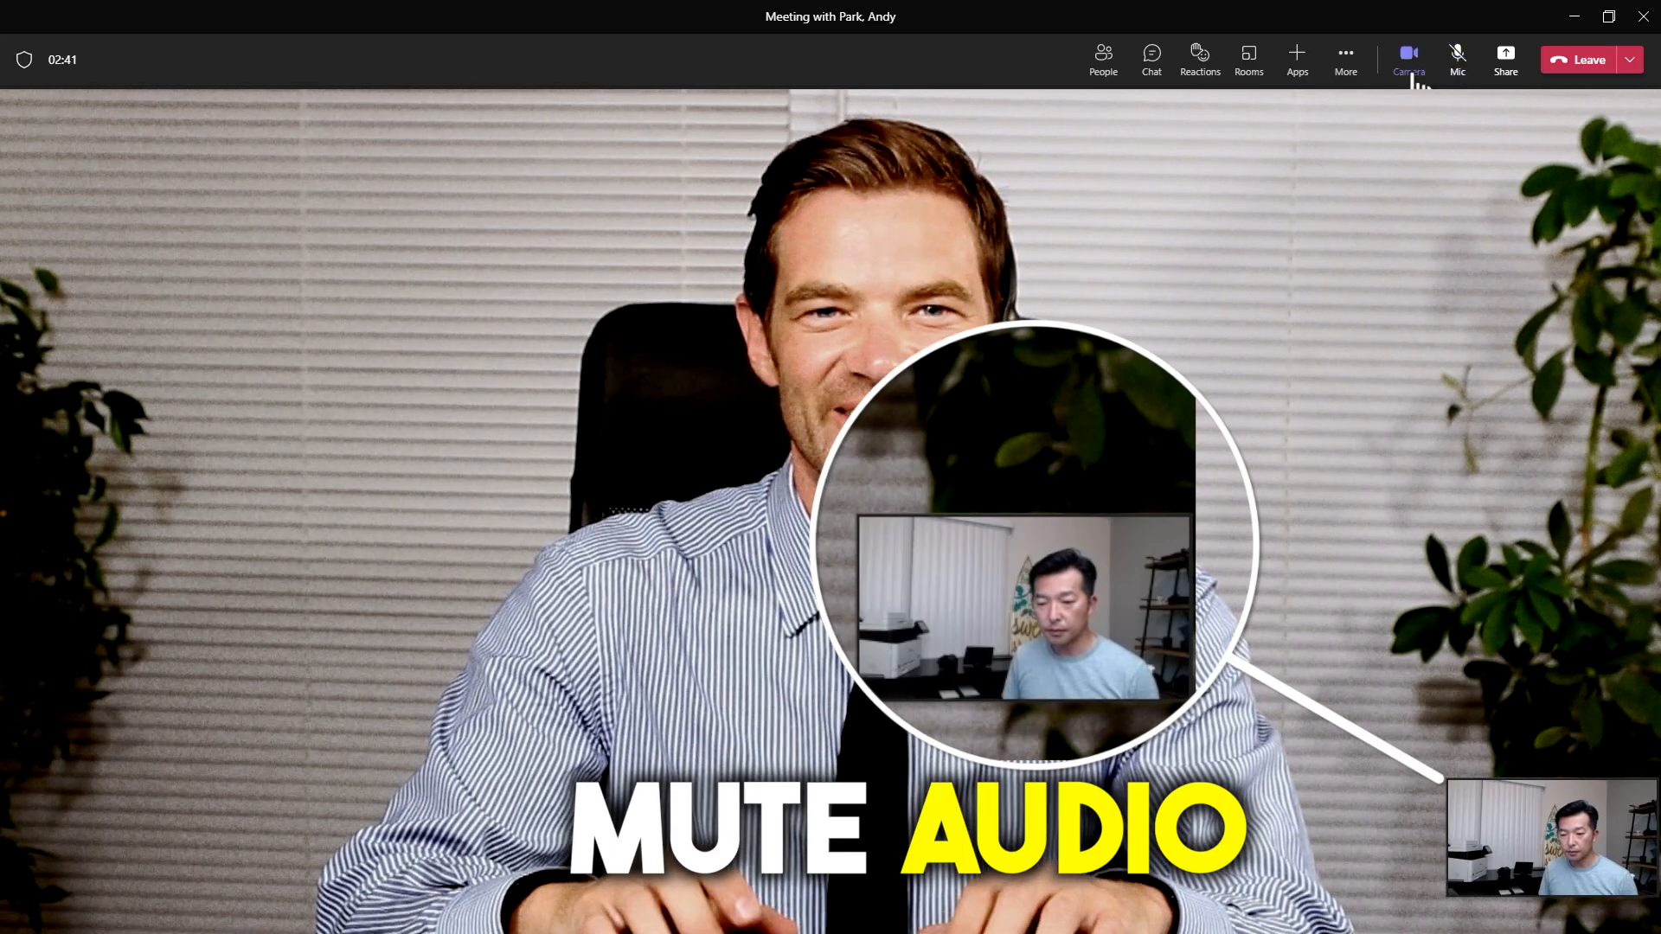
{"action": "left_click", "coordinate": [1151, 59]}
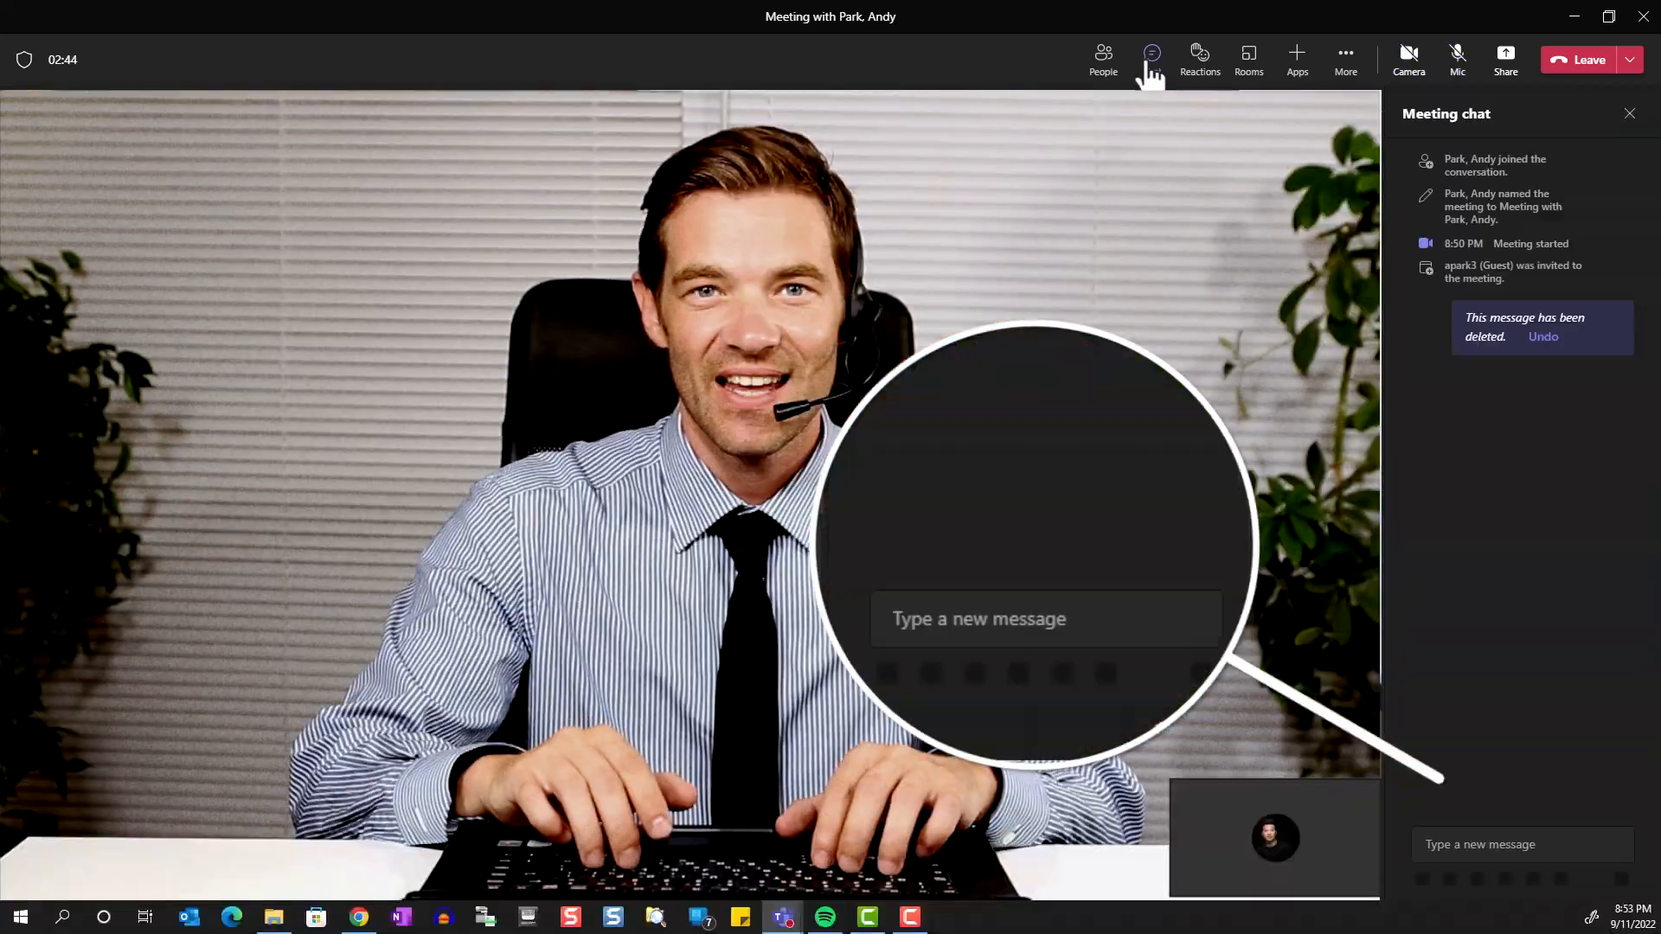
{"action": "type", "text": "BRB"}
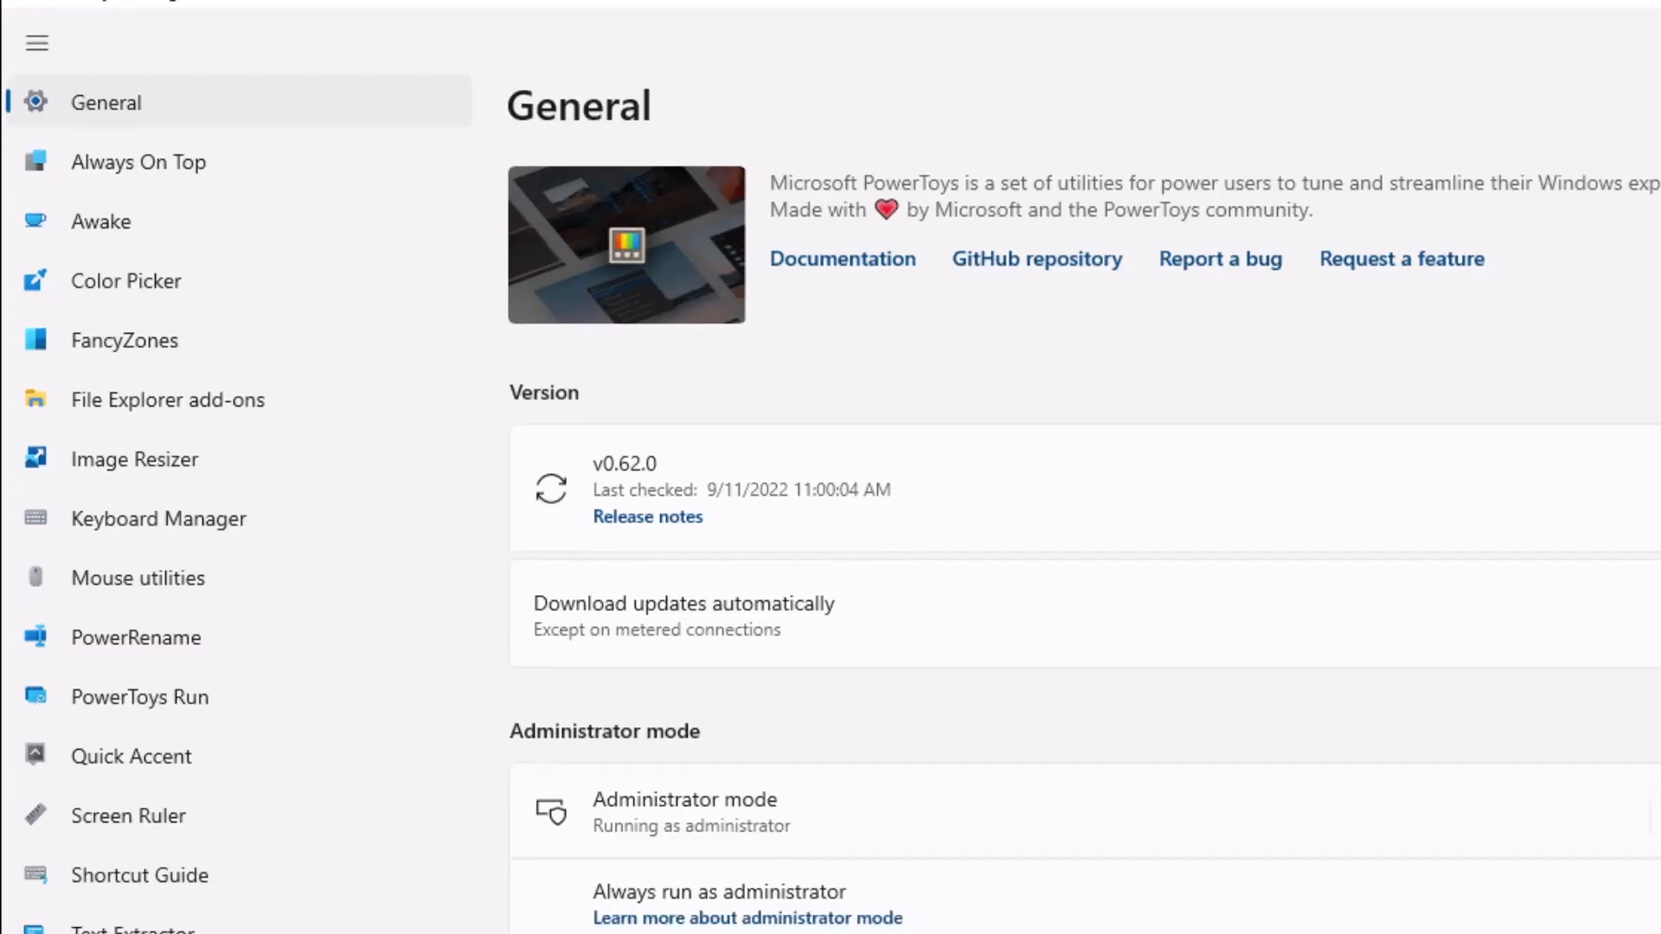
Step: Scroll the PowerToys General settings page to see version and administrator details
{"action": "scroll", "scroll_direction": "down", "scroll_amount": 3}
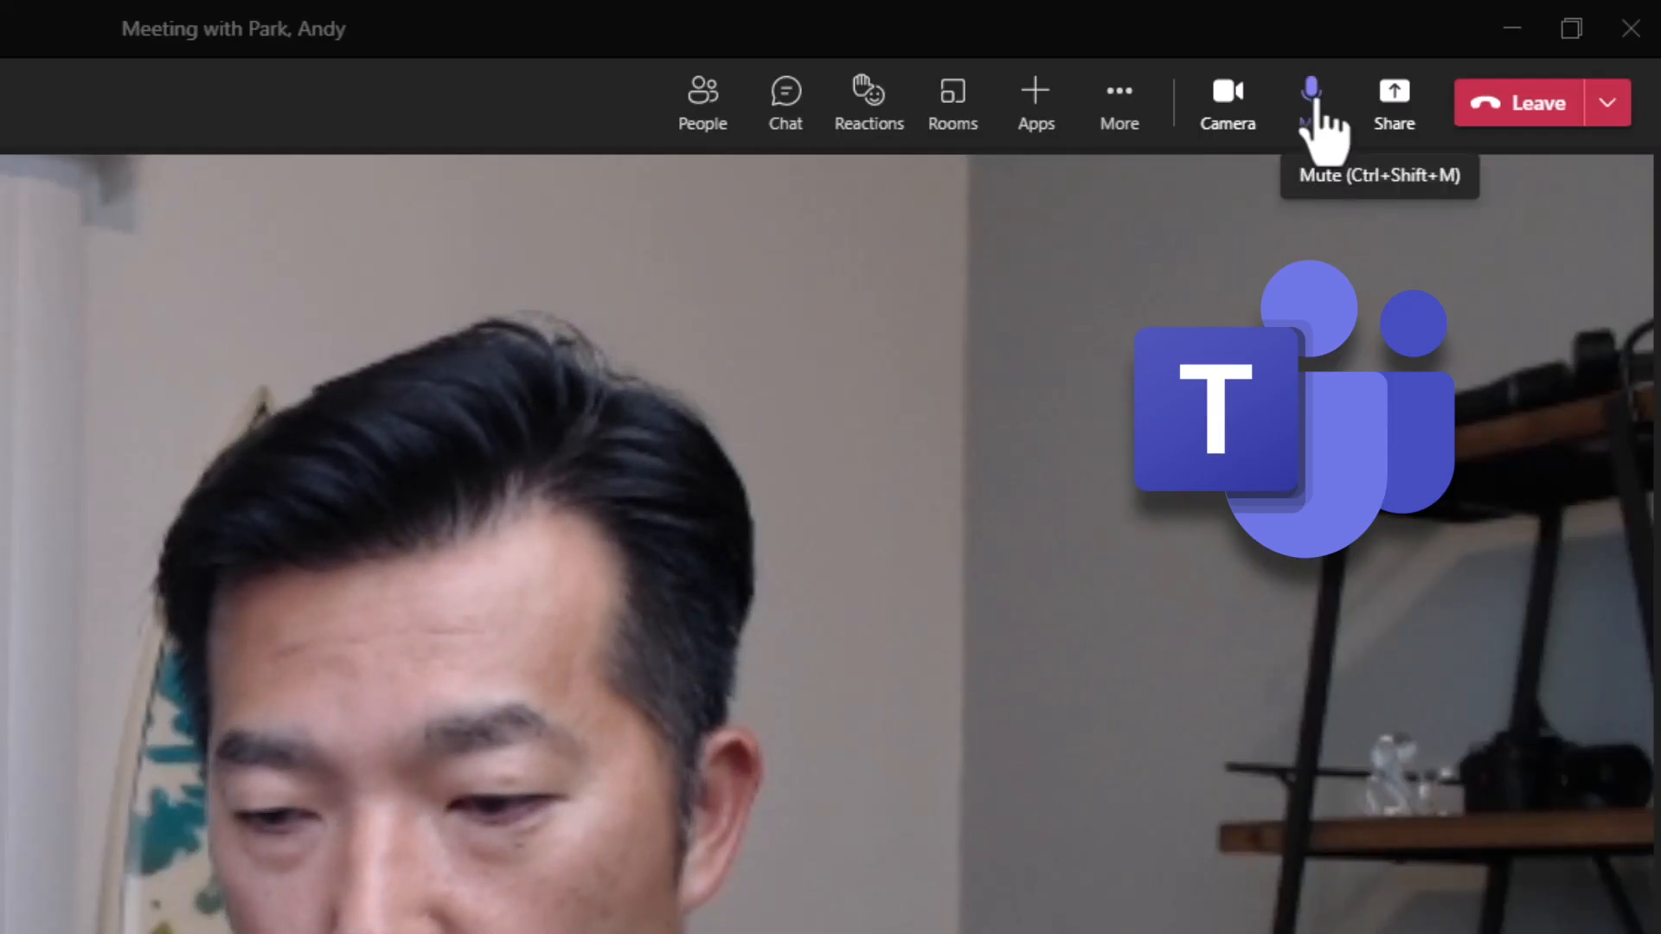
{"action": "mouse_move", "coordinate": [1227, 100]}
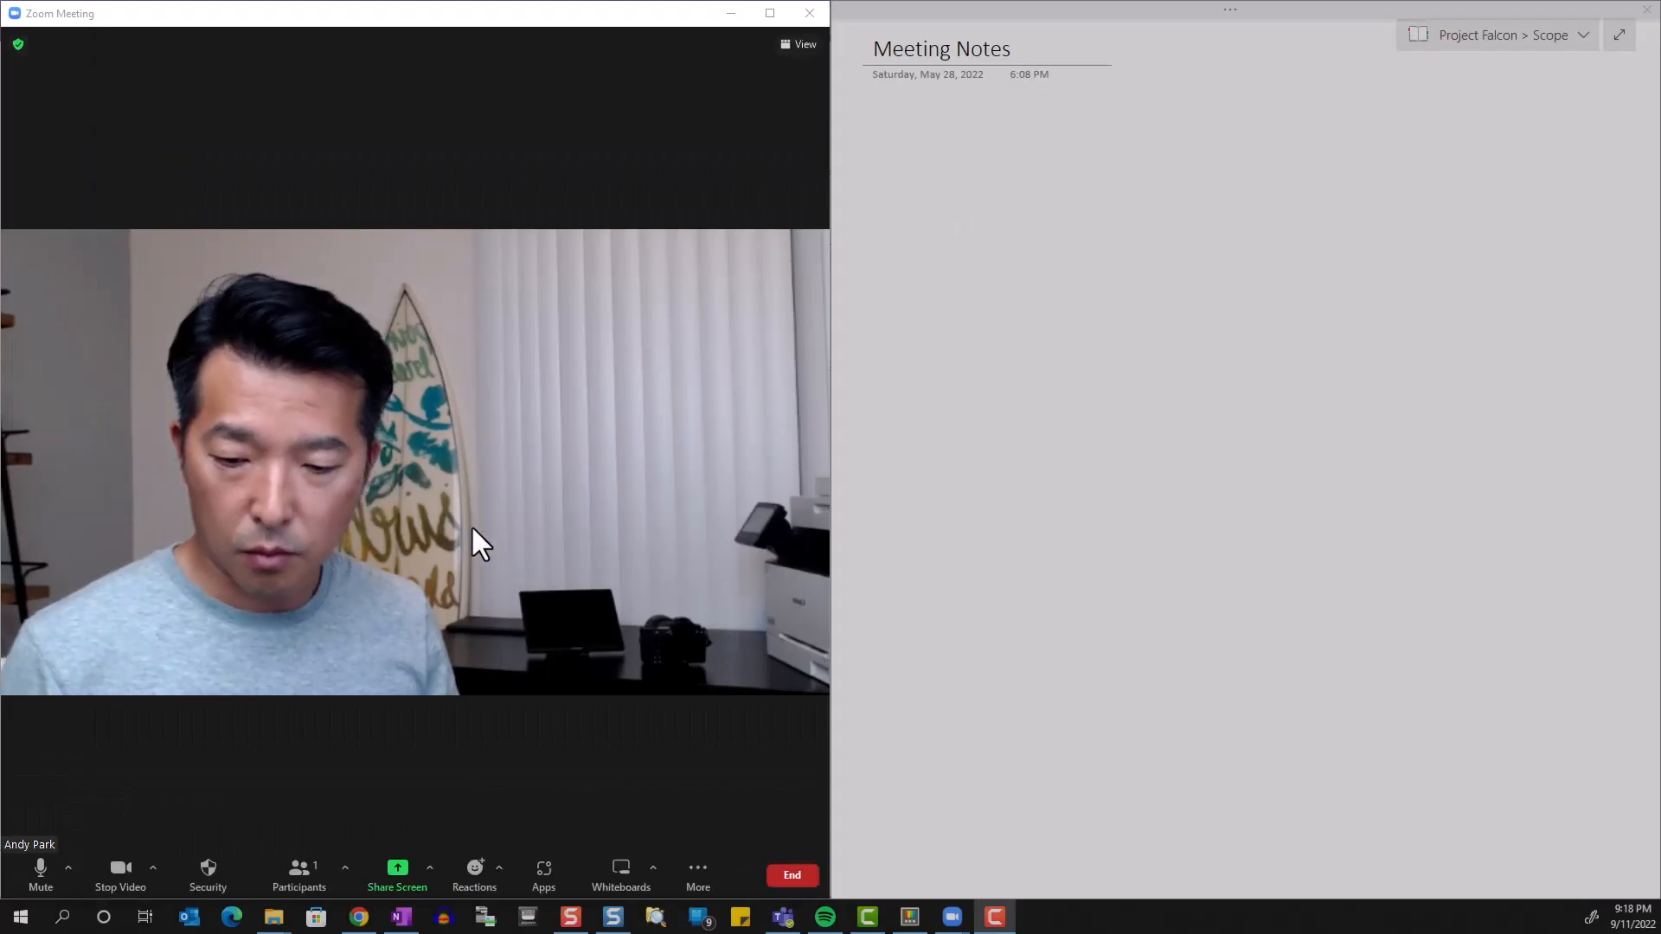
Step: Type test text into the OneNote Meeting Notes page and toggle the microphone via the Teams mic control
{"action": "left_click", "coordinate": [40, 874]}
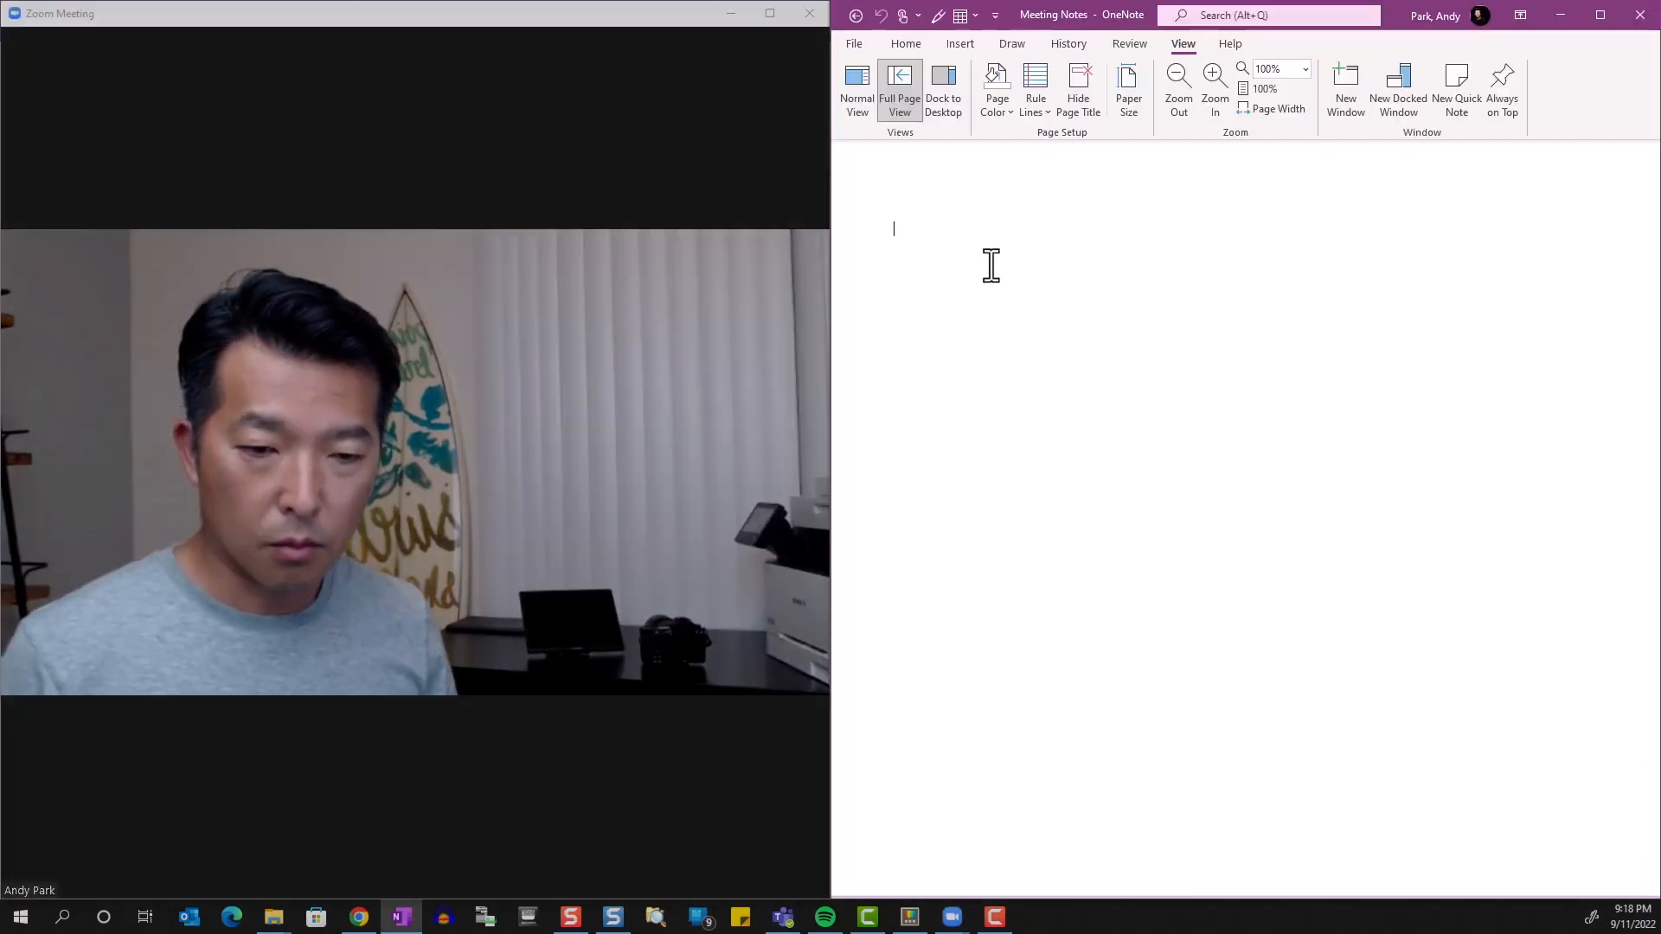
{"action": "left_click", "coordinate": [899, 90]}
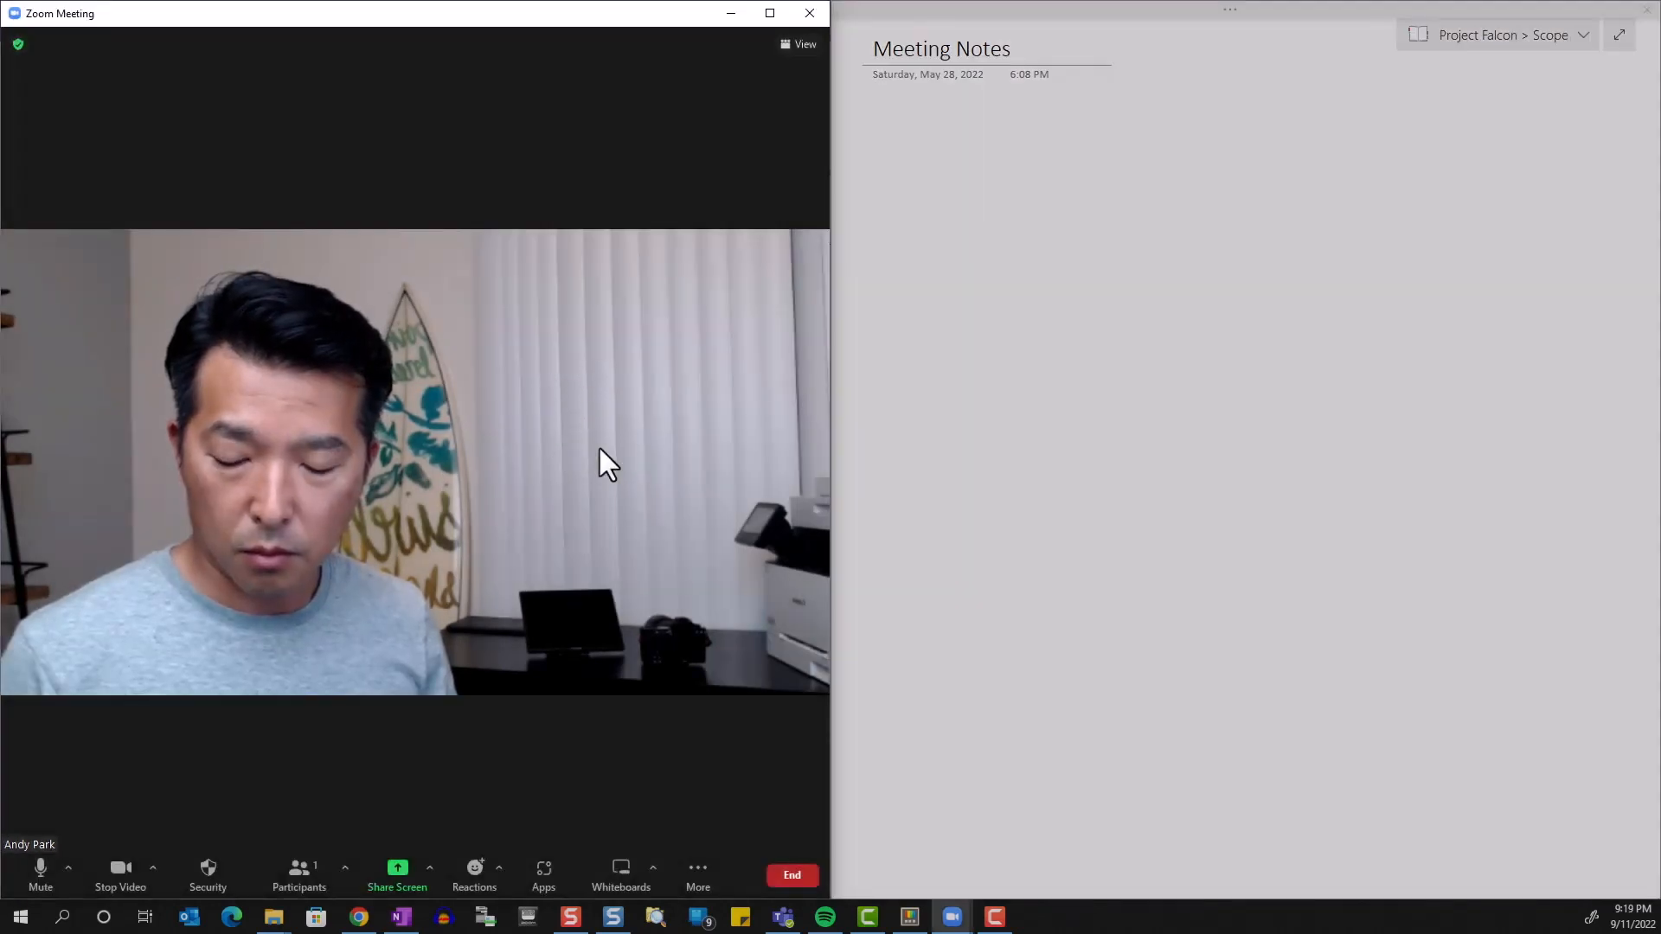
{"action": "mouse_move", "coordinate": [589, 482]}
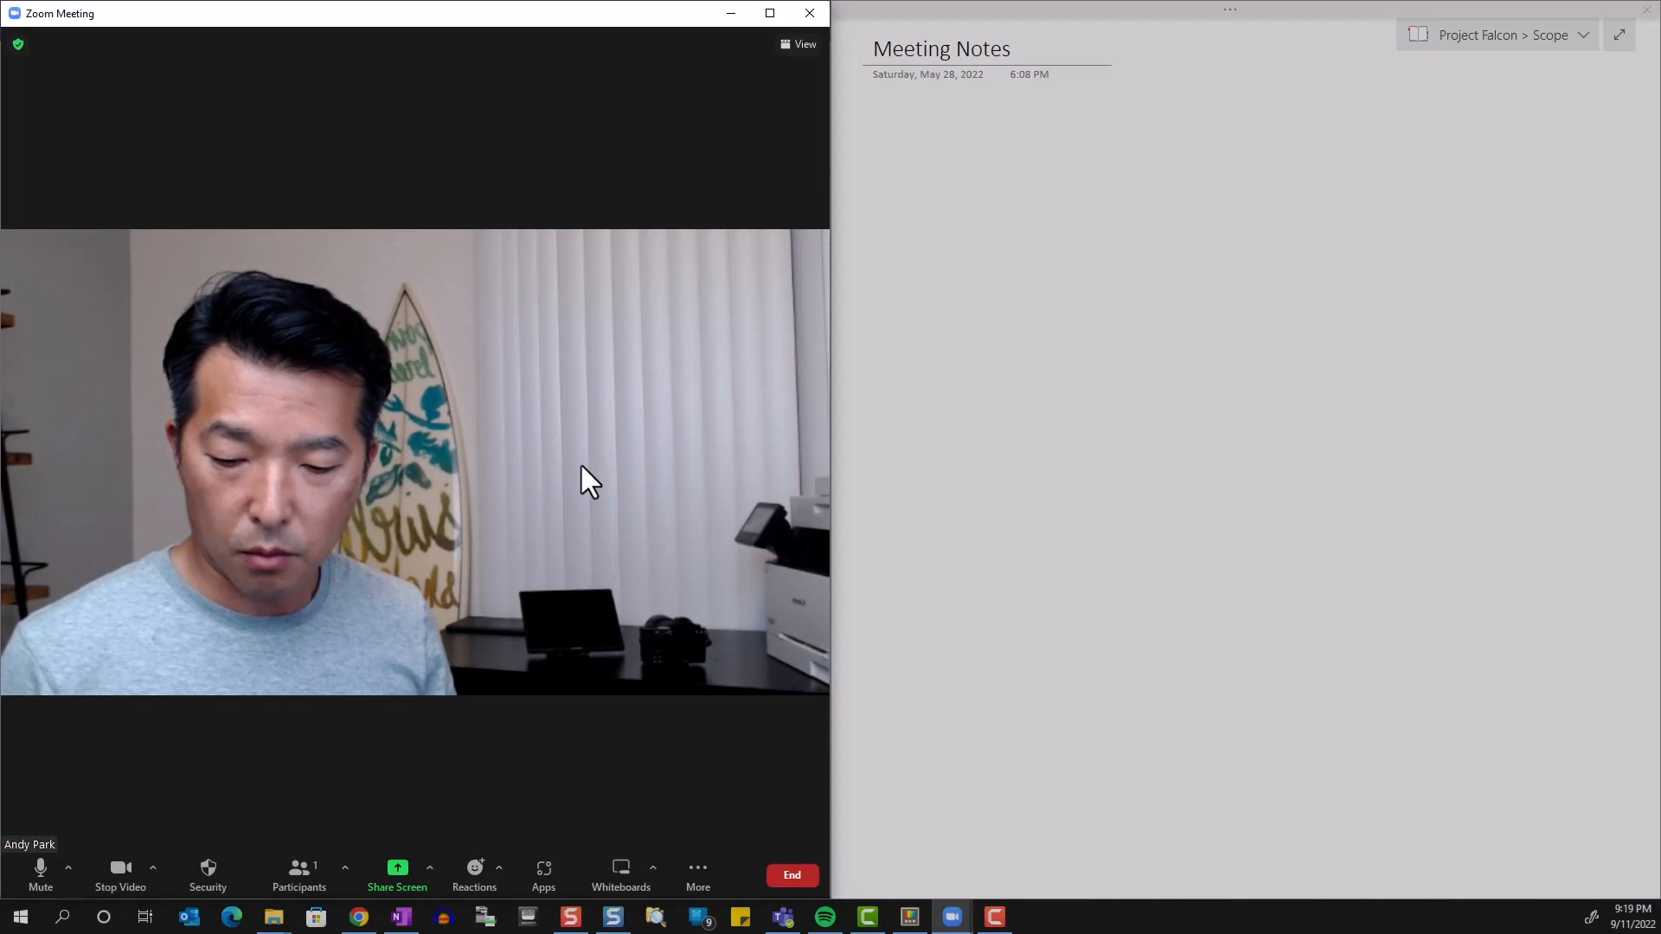
{"action": "type", "text": "sdfdsfd"}
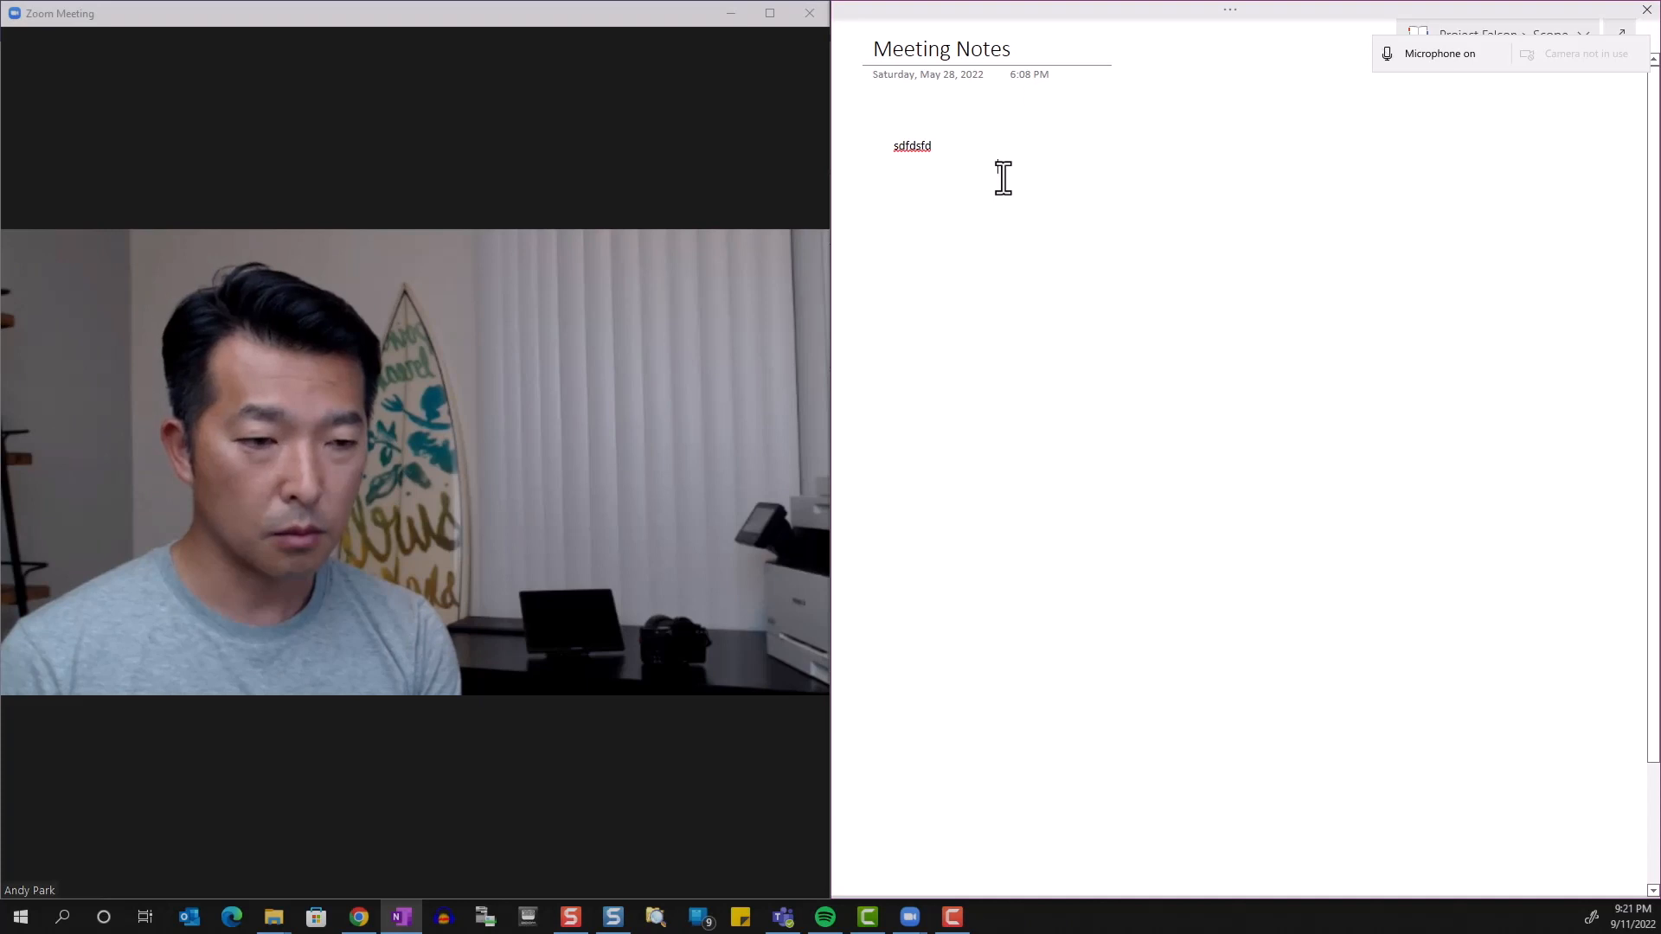
{"action": "left_click", "coordinate": [1386, 54]}
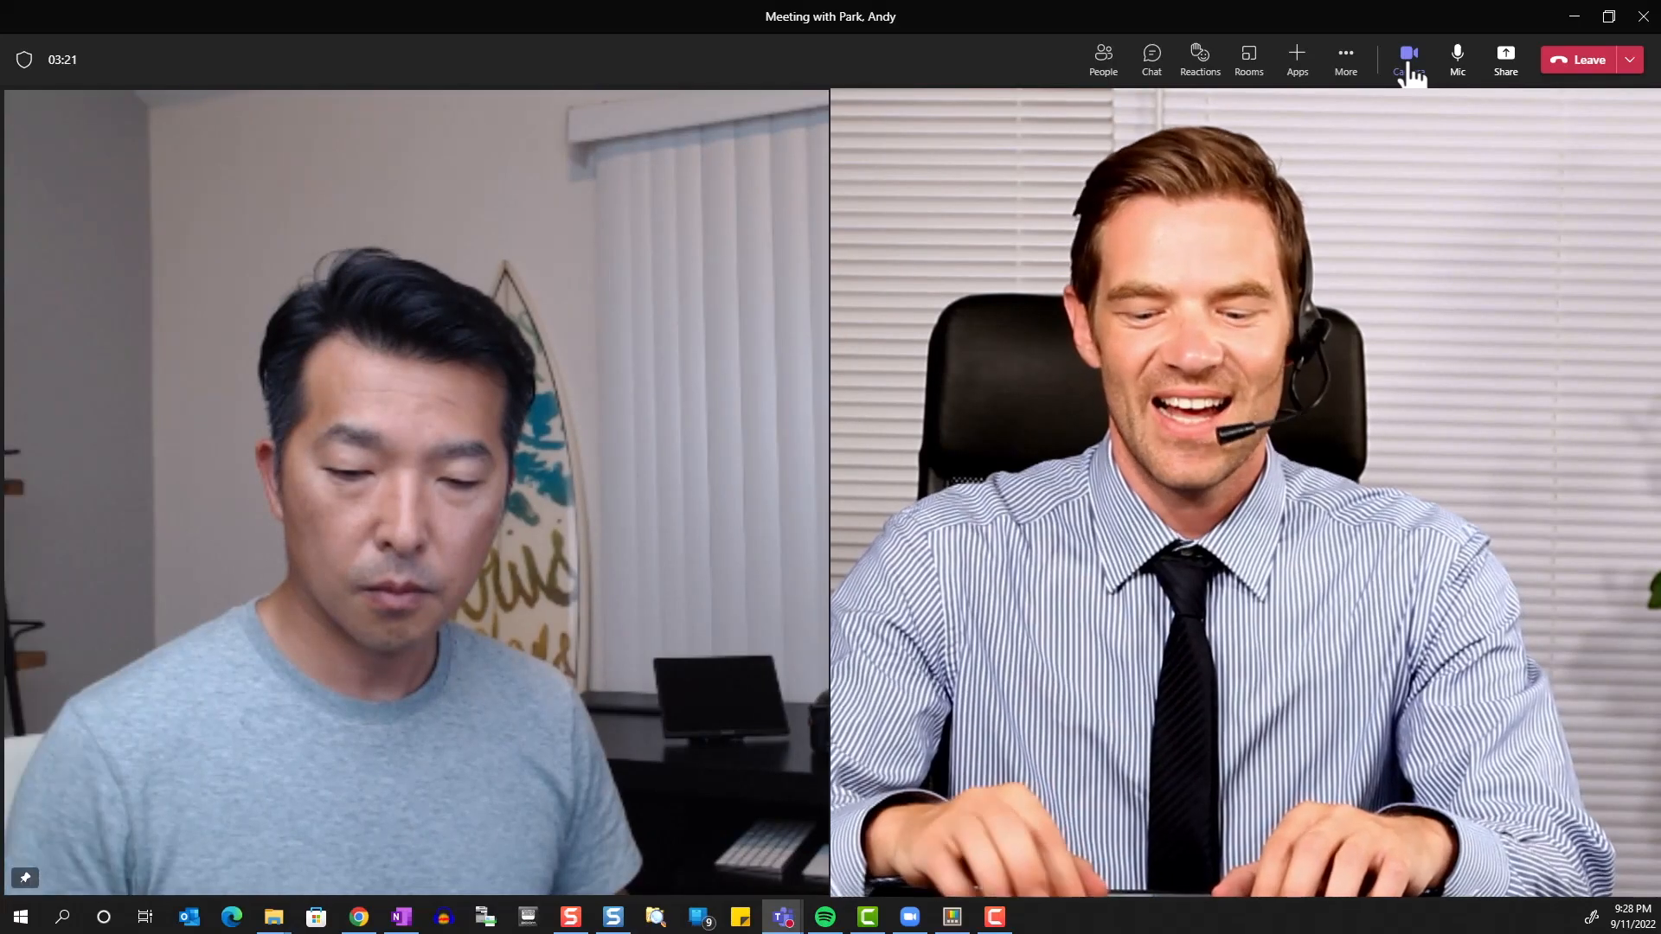
Step: Turn the Teams camera off and back on so the Be Right Back overlay image shows
{"action": "left_click", "coordinate": [1409, 54]}
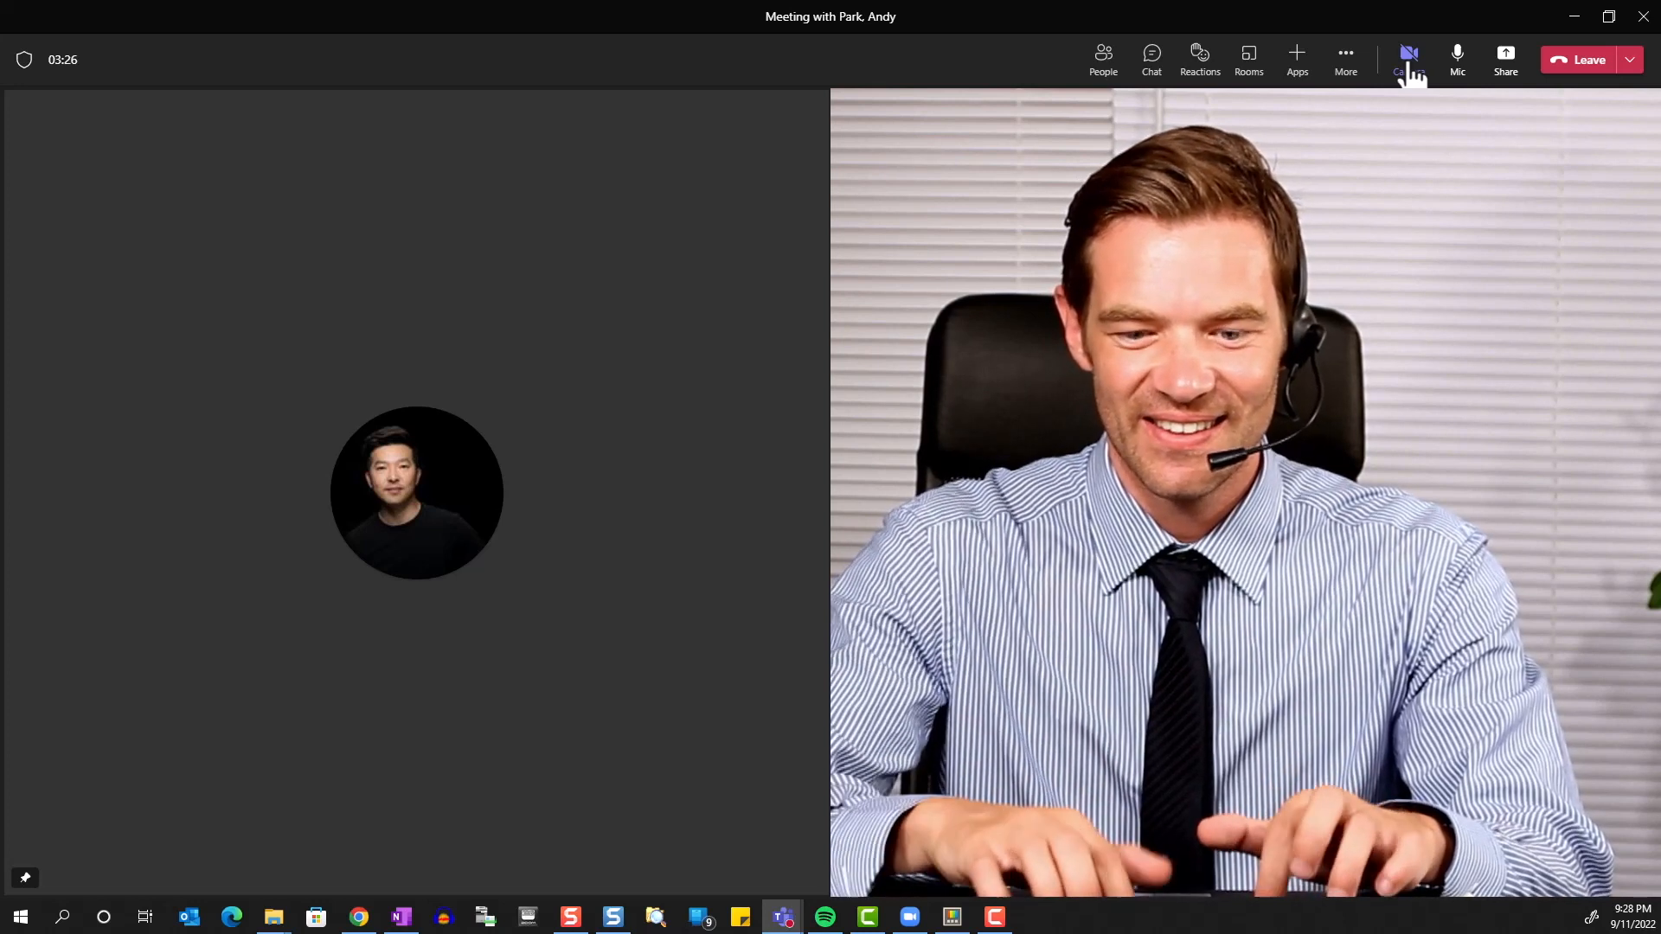
{"action": "left_click", "coordinate": [1409, 59]}
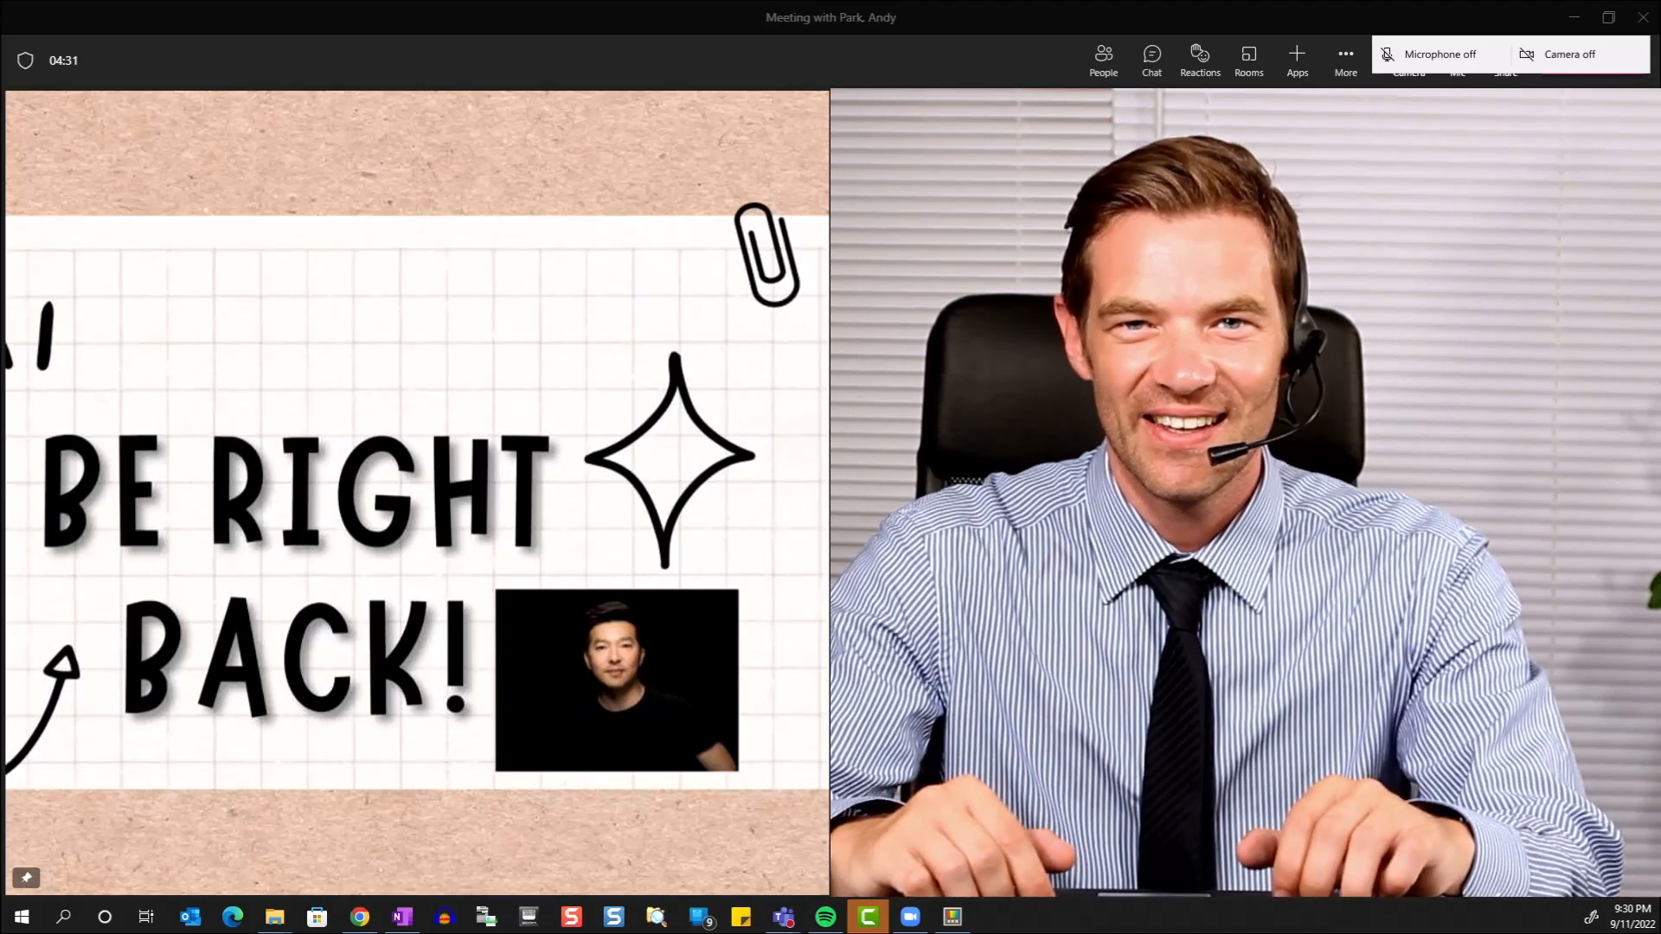